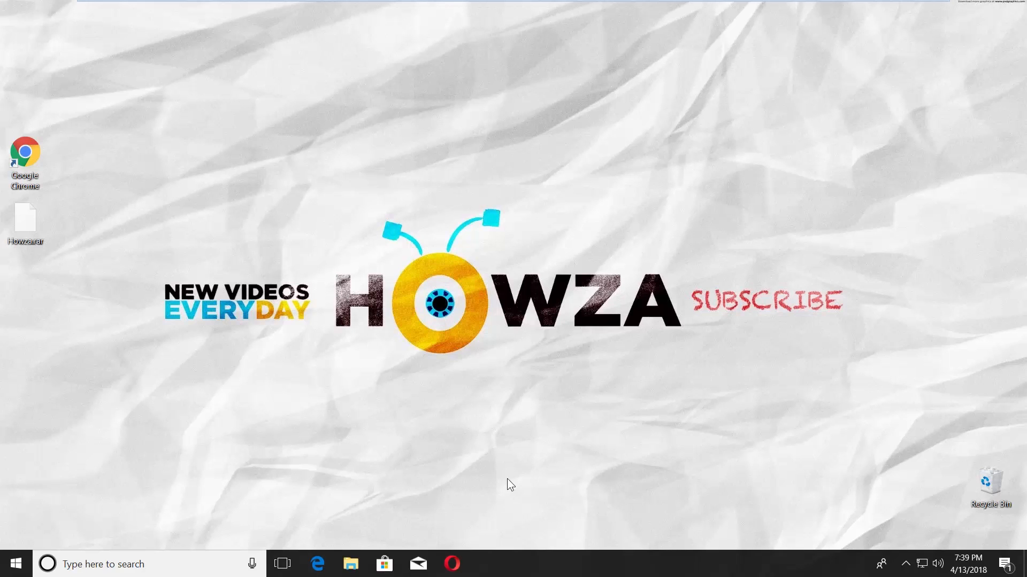
pyautogui.moveTo(25, 219)
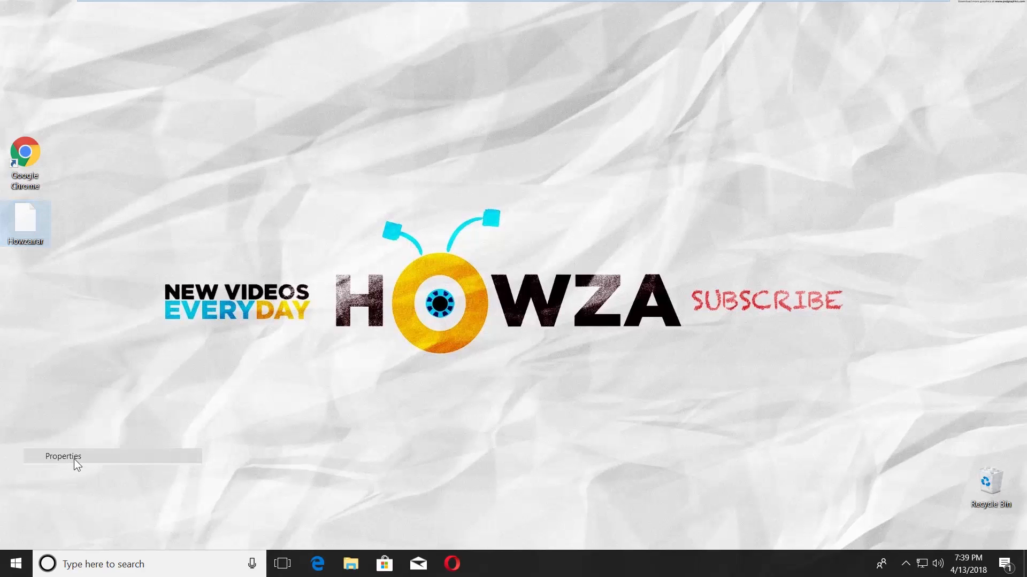
# Check the Howza.rar file properties, then launch Google Chrome
pyautogui.click(62, 456)
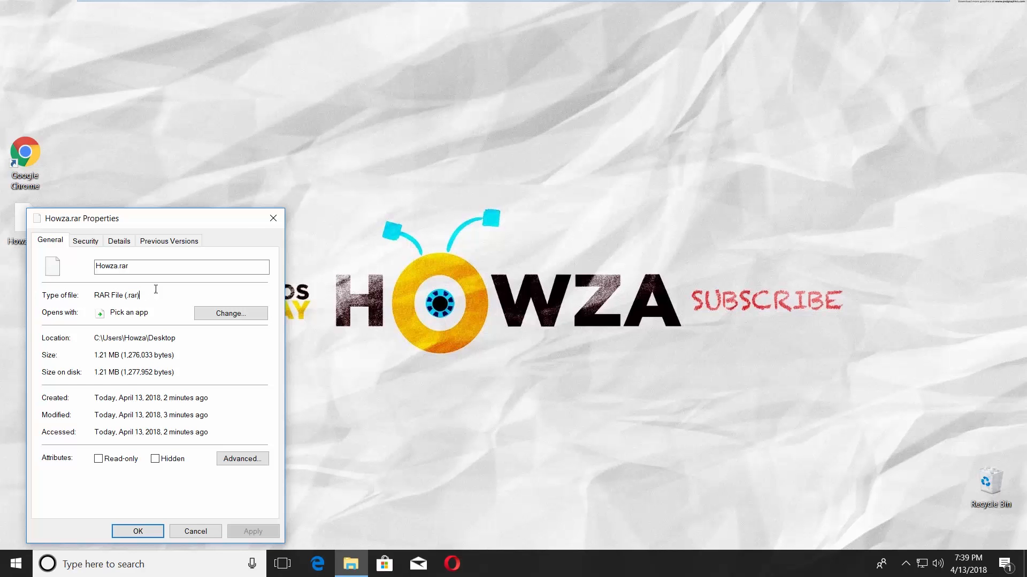
pyautogui.click(137, 531)
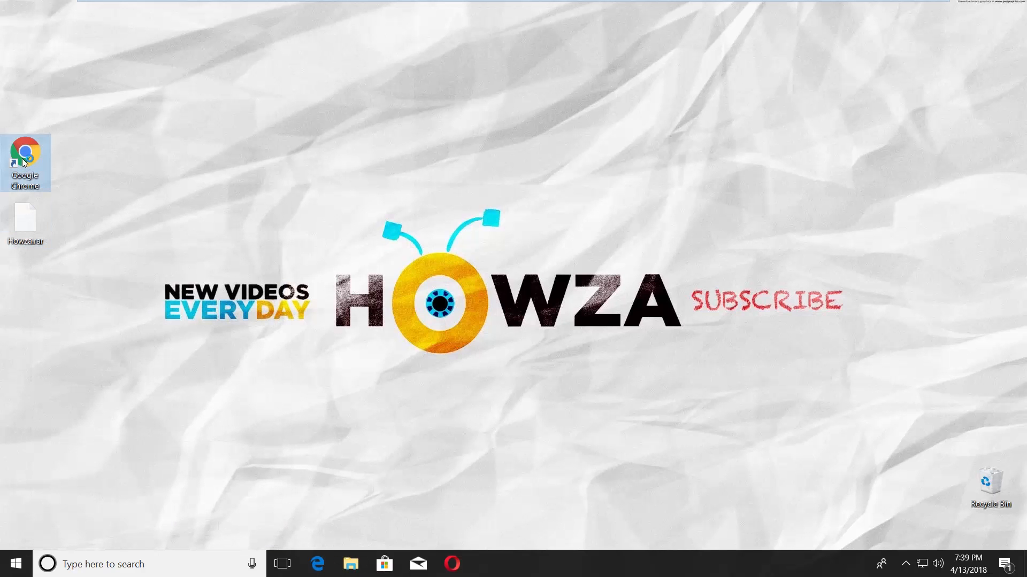
pyautogui.doubleClick(25, 150)
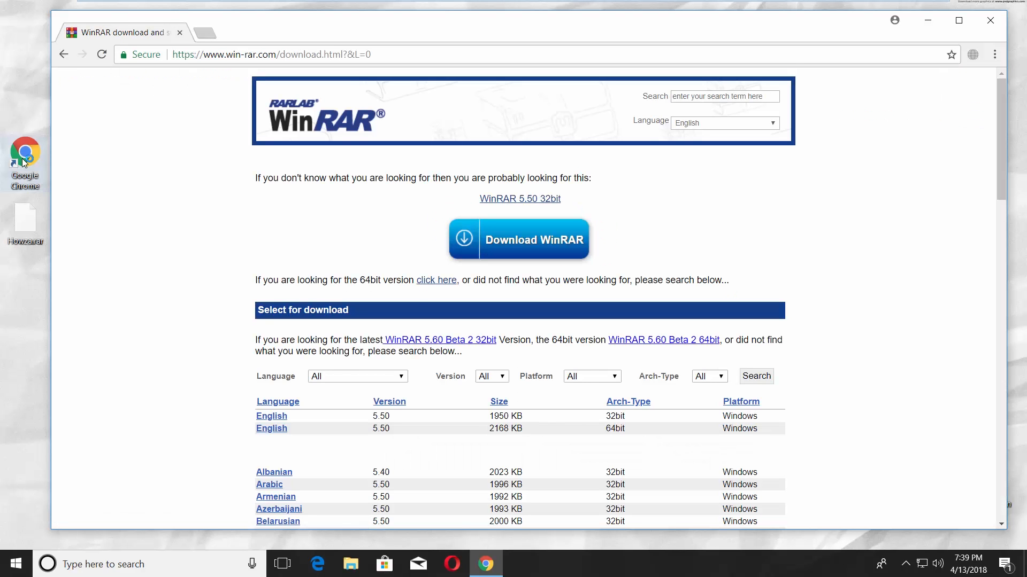
pyautogui.scroll(-3)
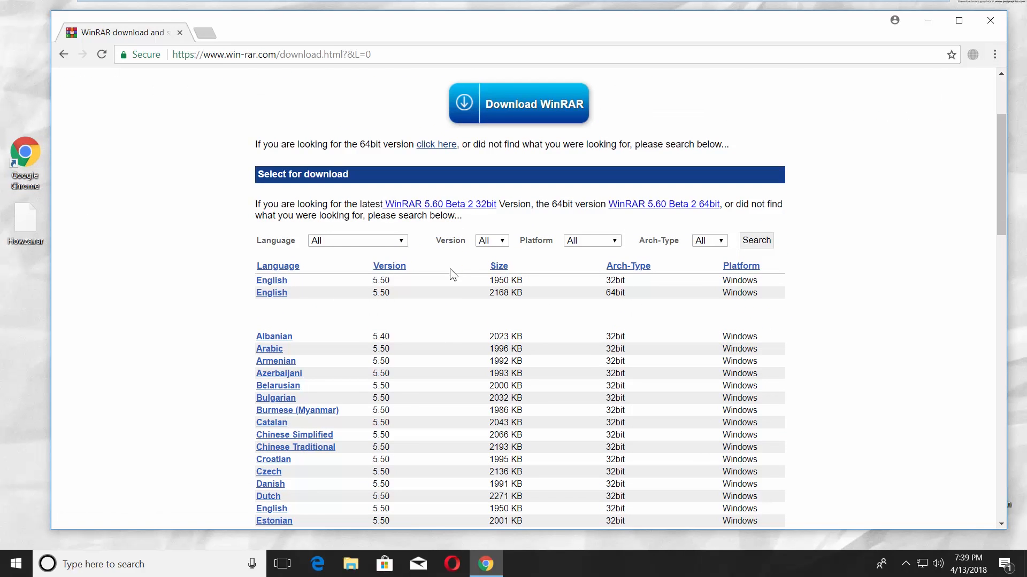
pyautogui.moveTo(449, 309)
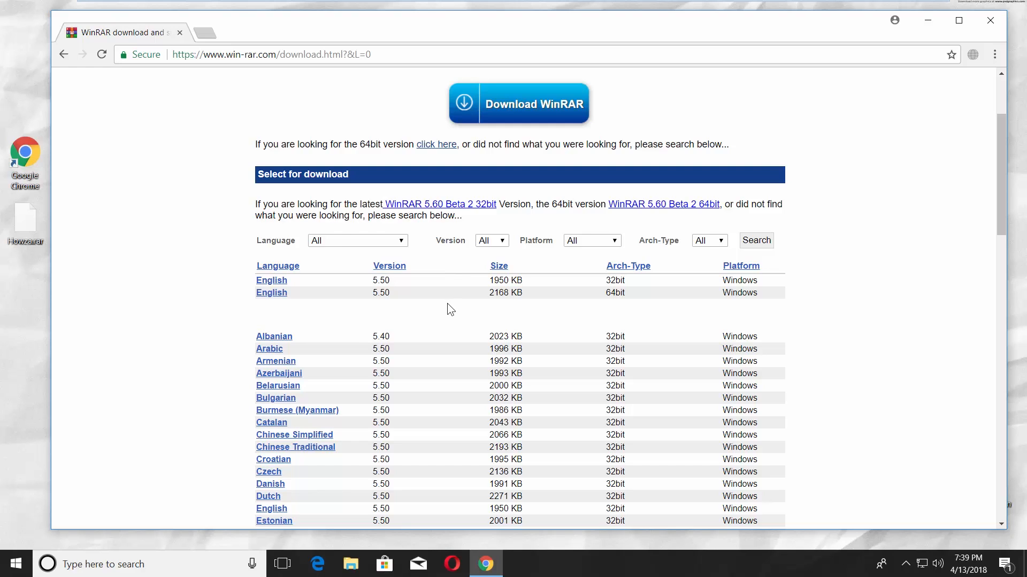
pyautogui.moveTo(614, 294)
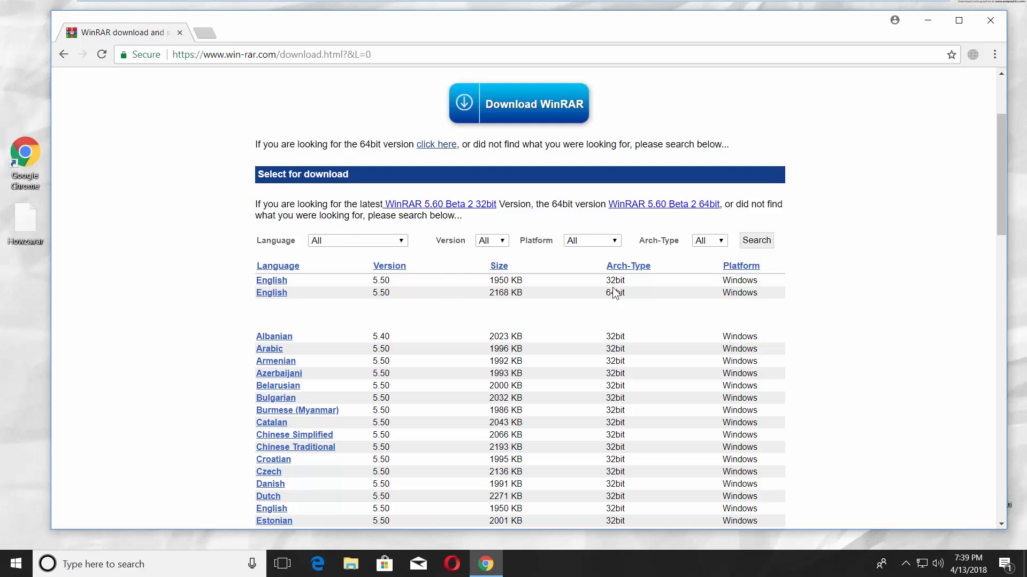
pyautogui.moveTo(285, 304)
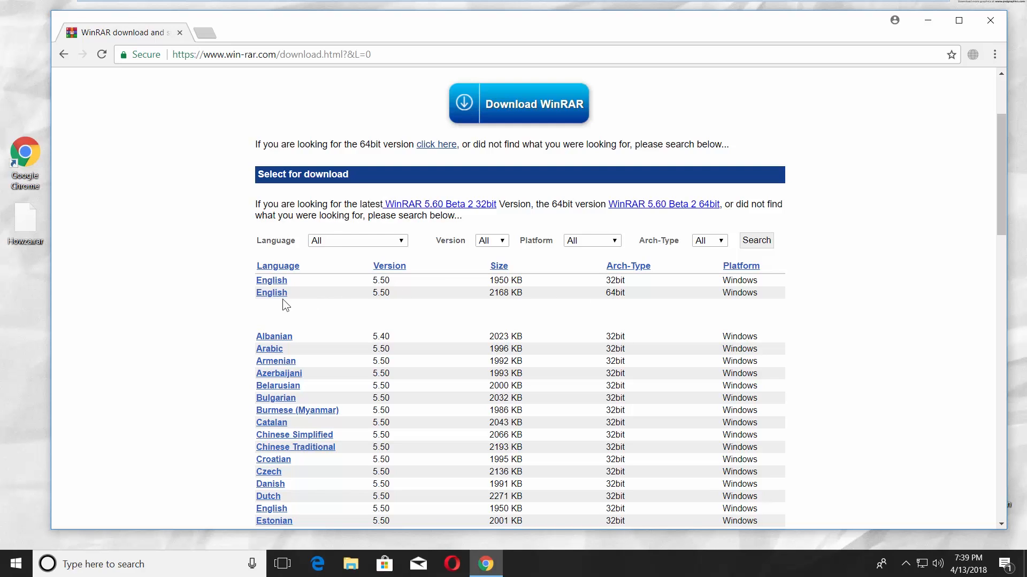
# Save the English 64-bit winrar-x64-550.exe installer to the Desktop, close Chrome, and run it
pyautogui.click(271, 292)
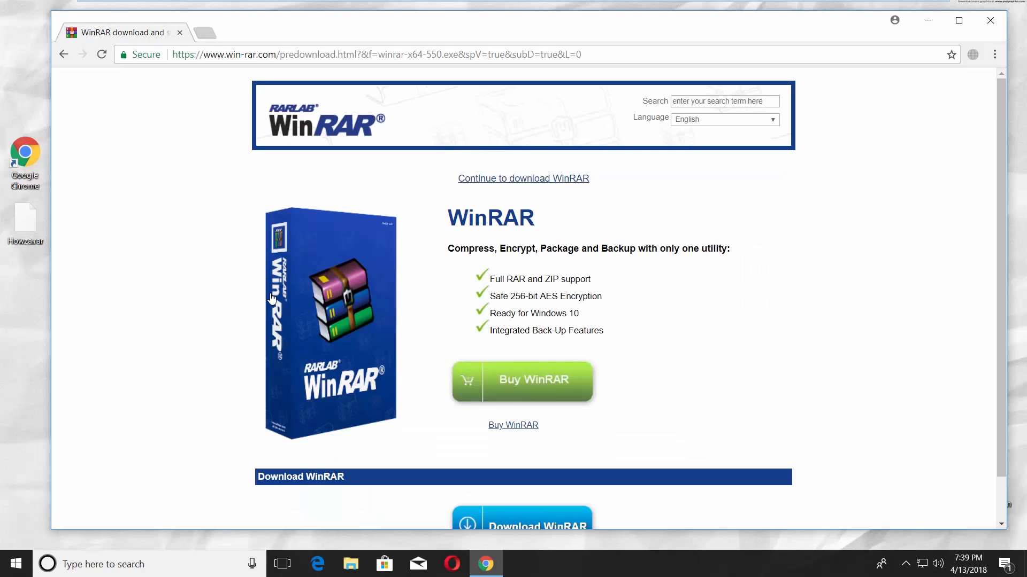
pyautogui.scroll(-3)
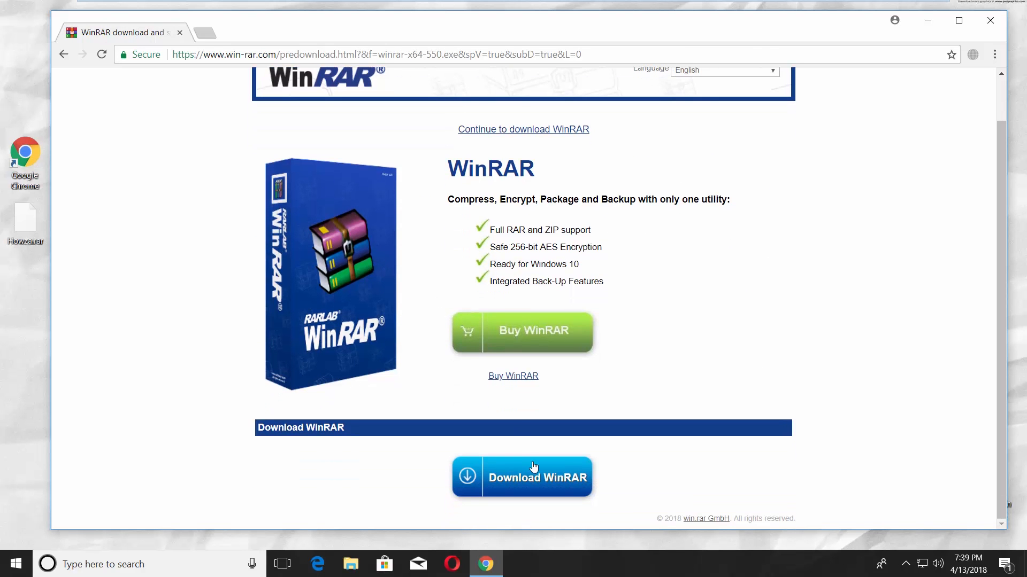
pyautogui.click(522, 477)
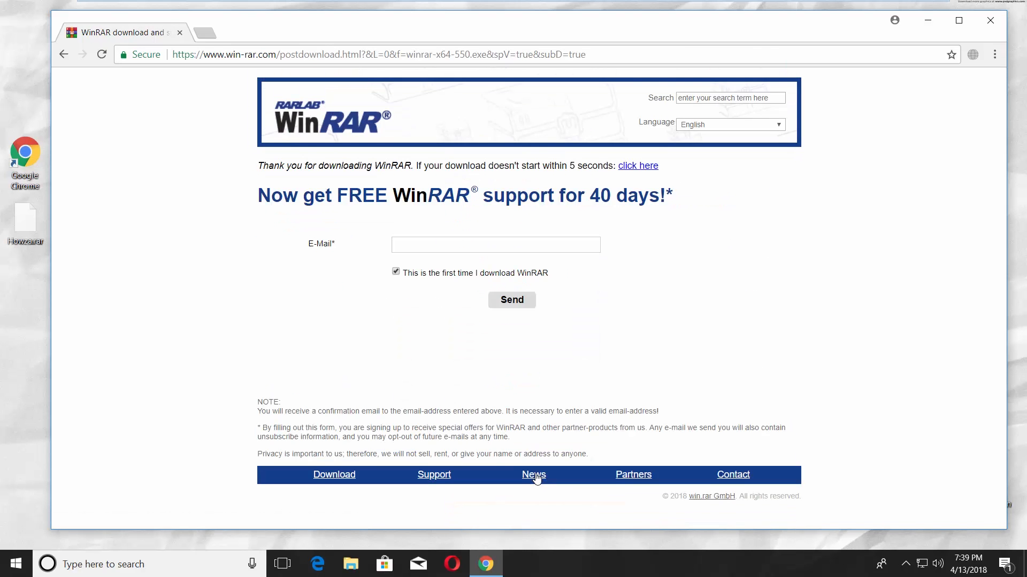
pyautogui.click(637, 166)
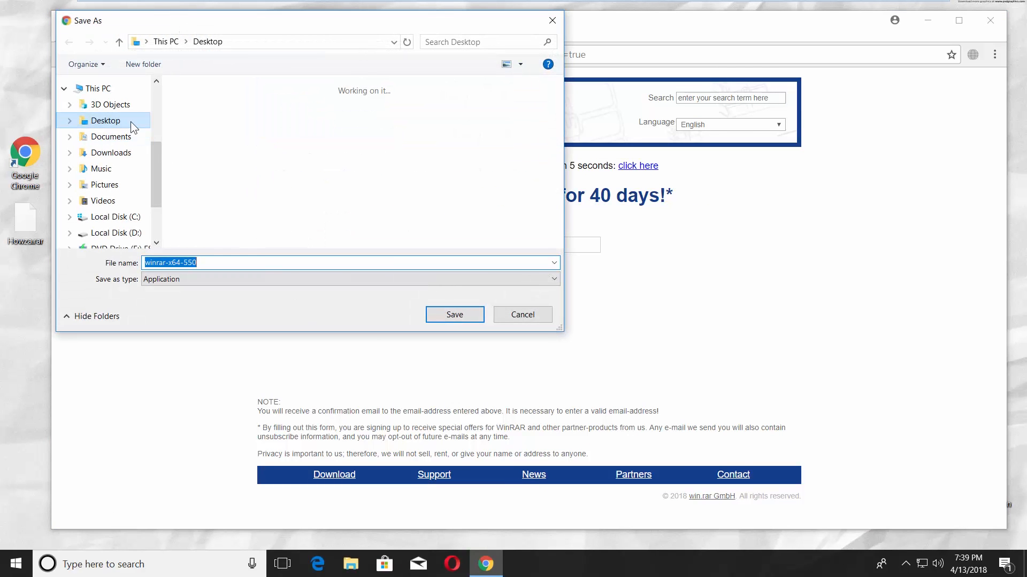
pyautogui.click(454, 315)
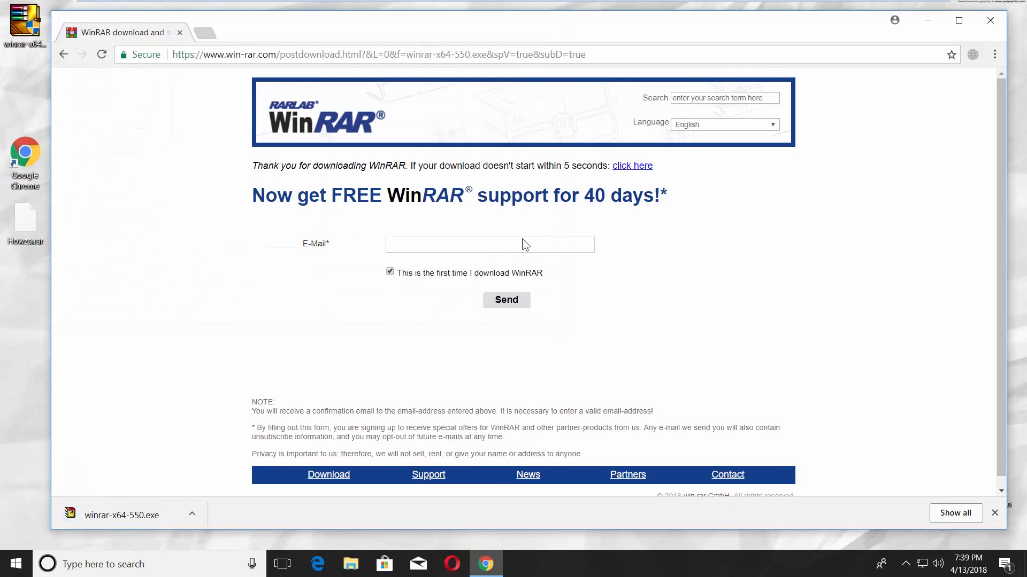
pyautogui.click(989, 20)
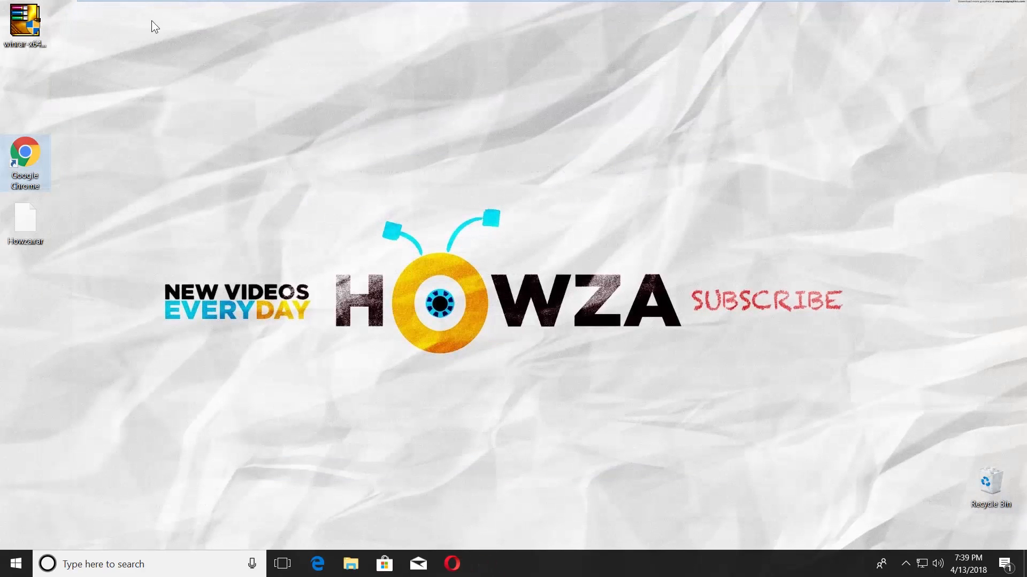
pyautogui.doubleClick(25, 26)
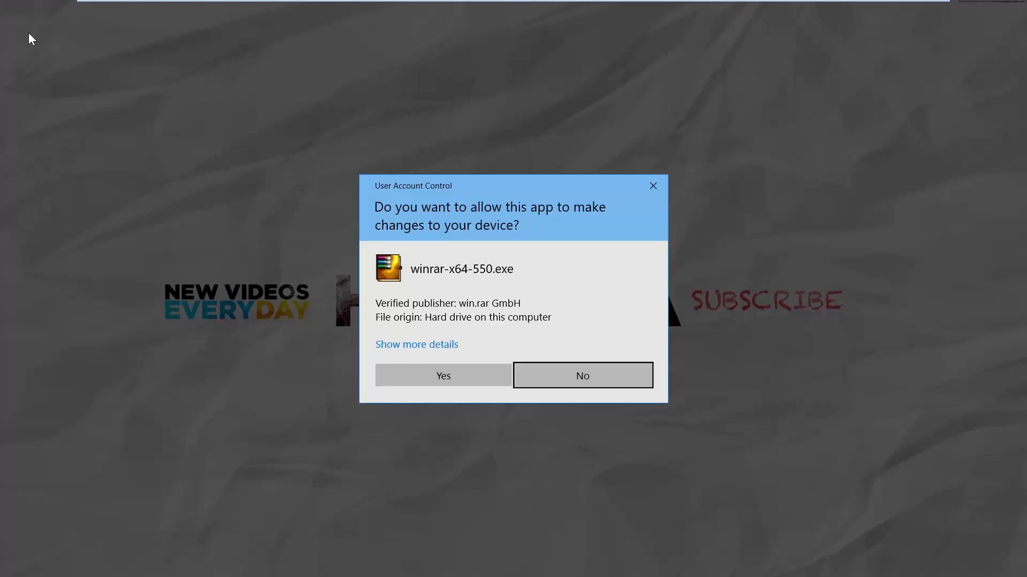
# Allow the installer, install WinRAR 5.50 to D:\Winrar with default file associations, and finish setup
pyautogui.click(443, 375)
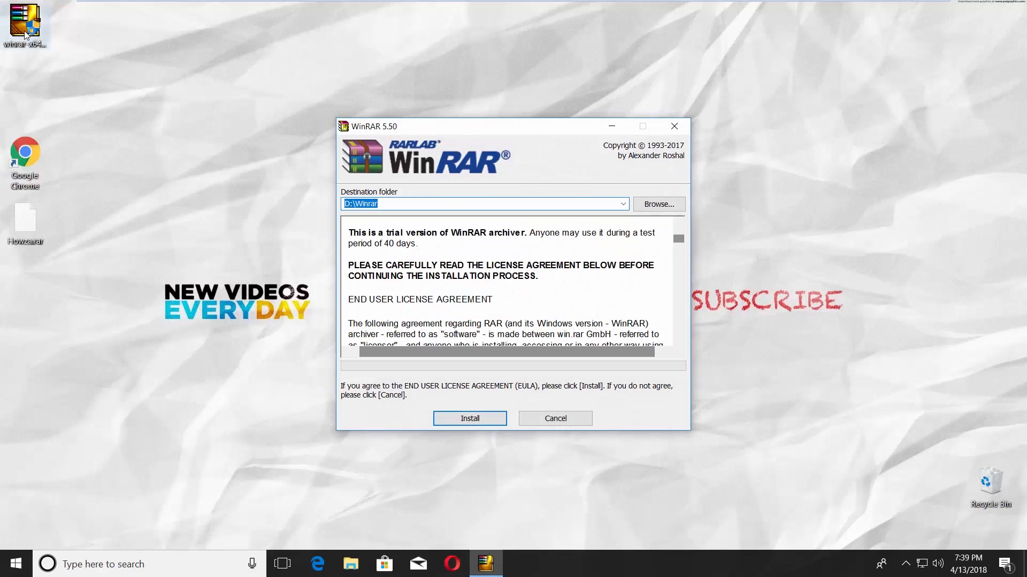
pyautogui.click(469, 418)
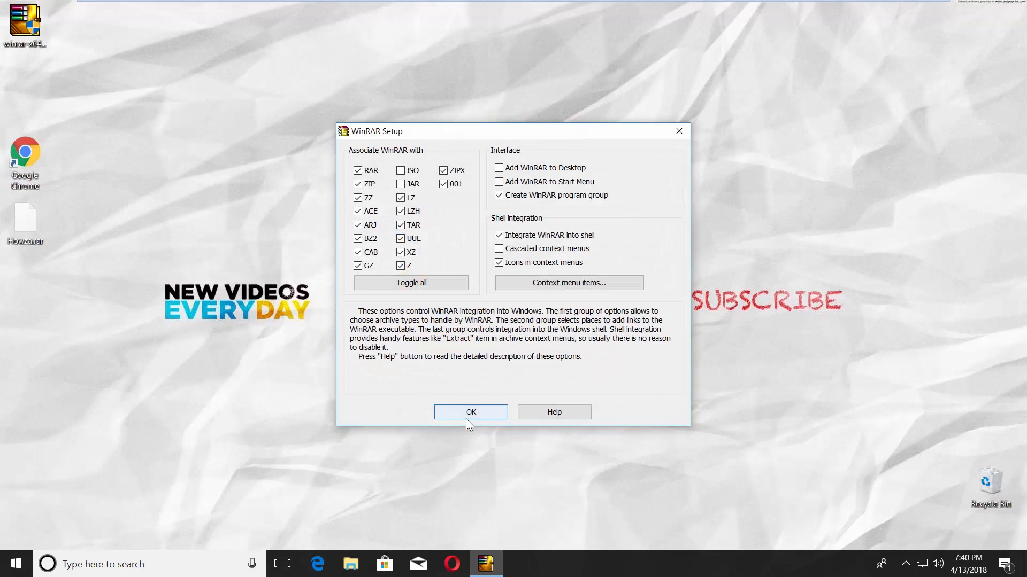
pyautogui.click(470, 411)
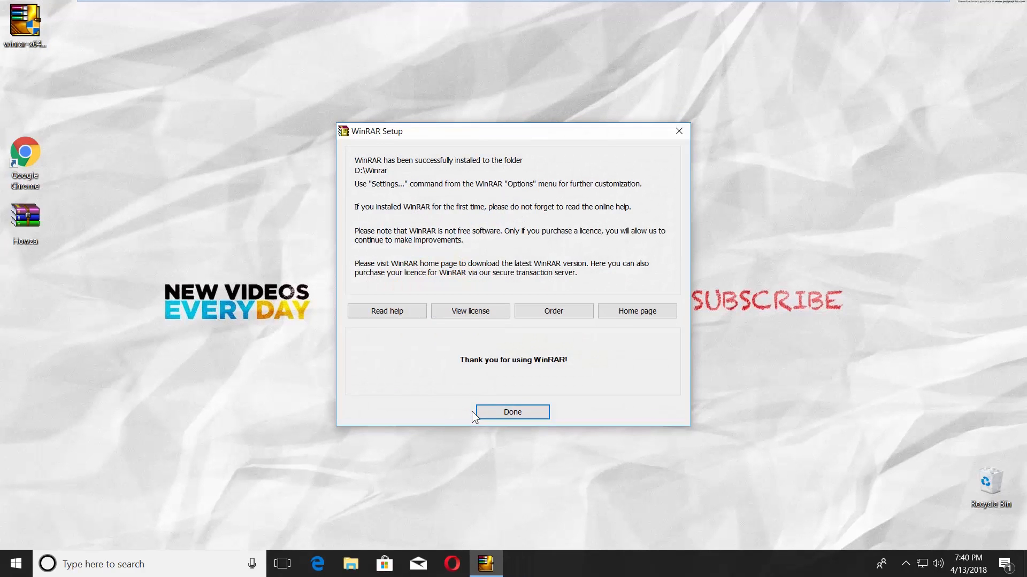
pyautogui.click(511, 412)
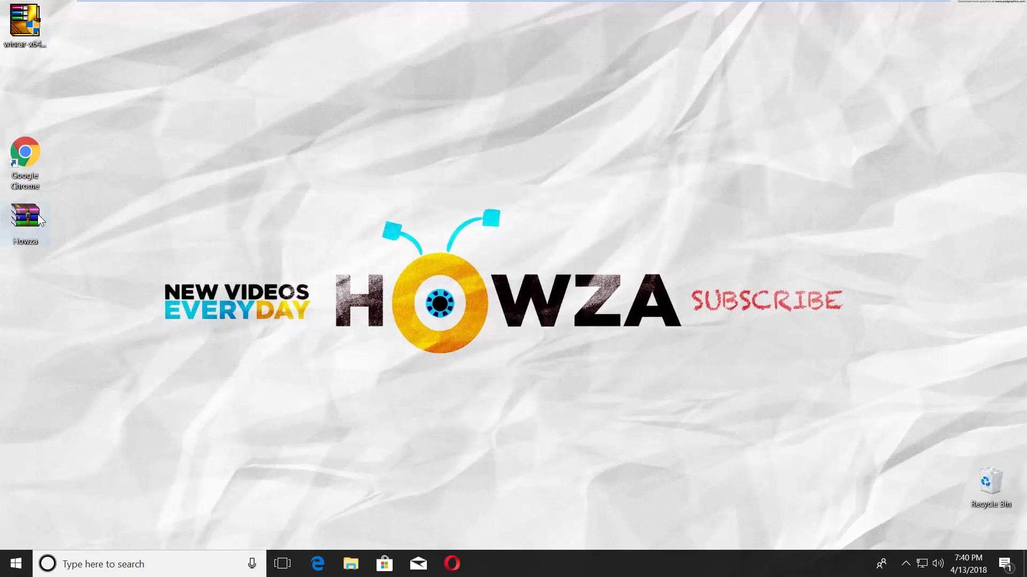
pyautogui.doubleClick(25, 216)
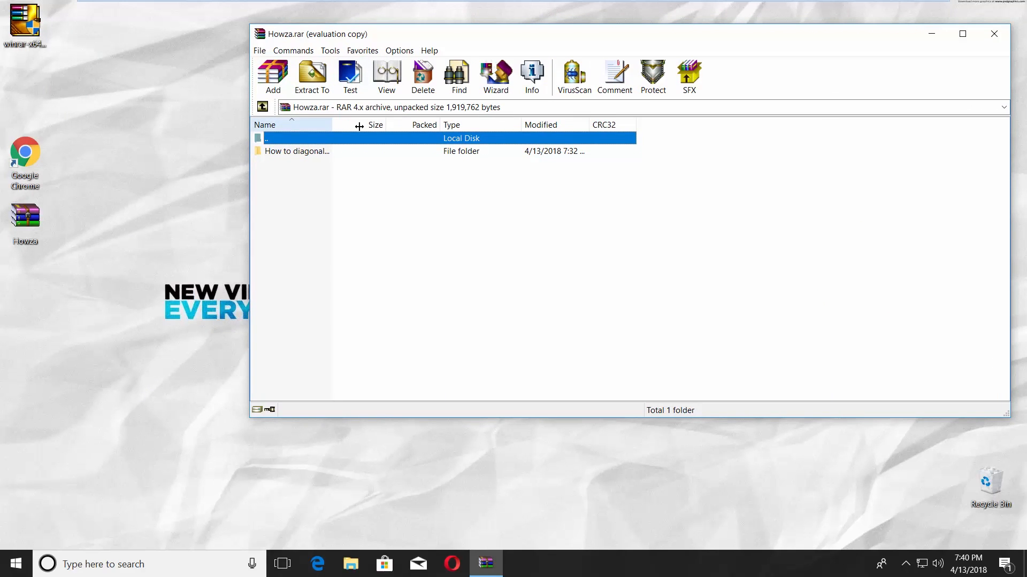
pyautogui.click(994, 33)
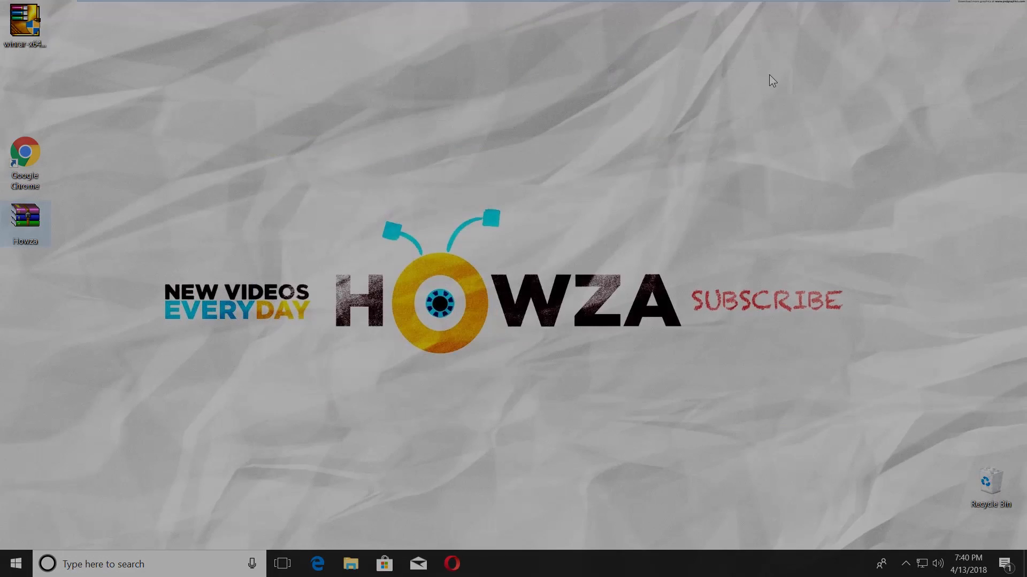